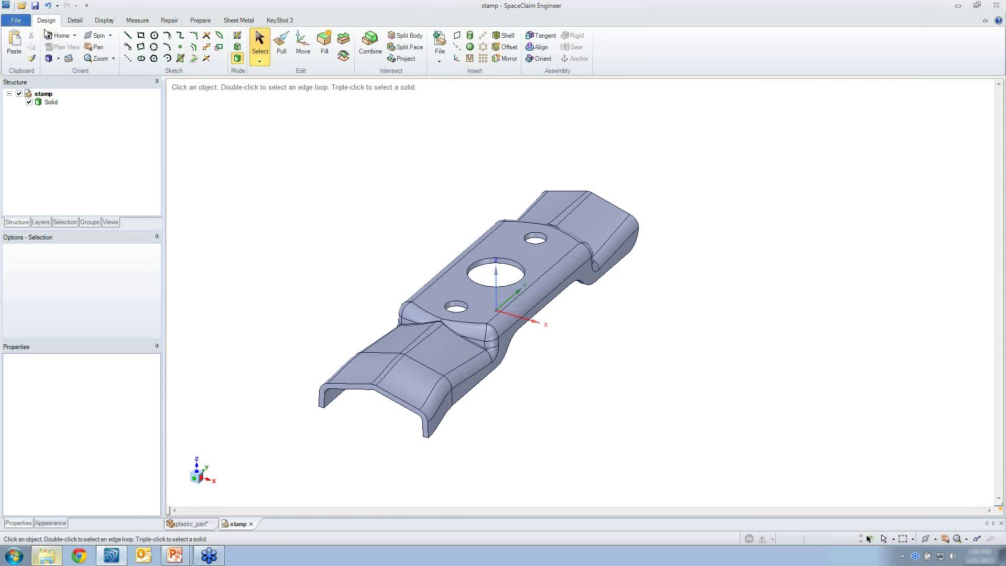
pyautogui.moveTo(21, 6)
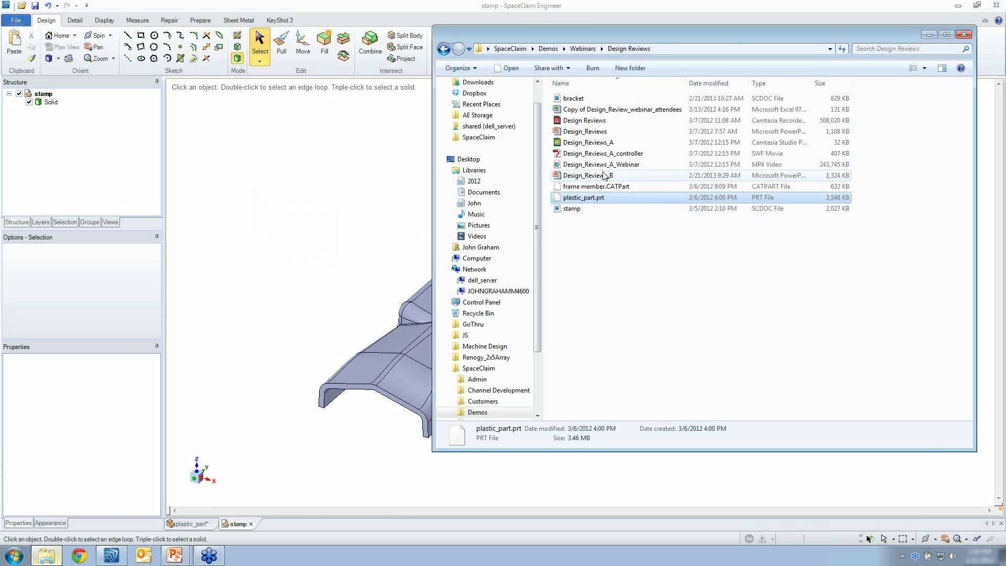
# Drag the bracket file from Windows Explorer into the stamp design as its own component.
pyautogui.click(572, 98)
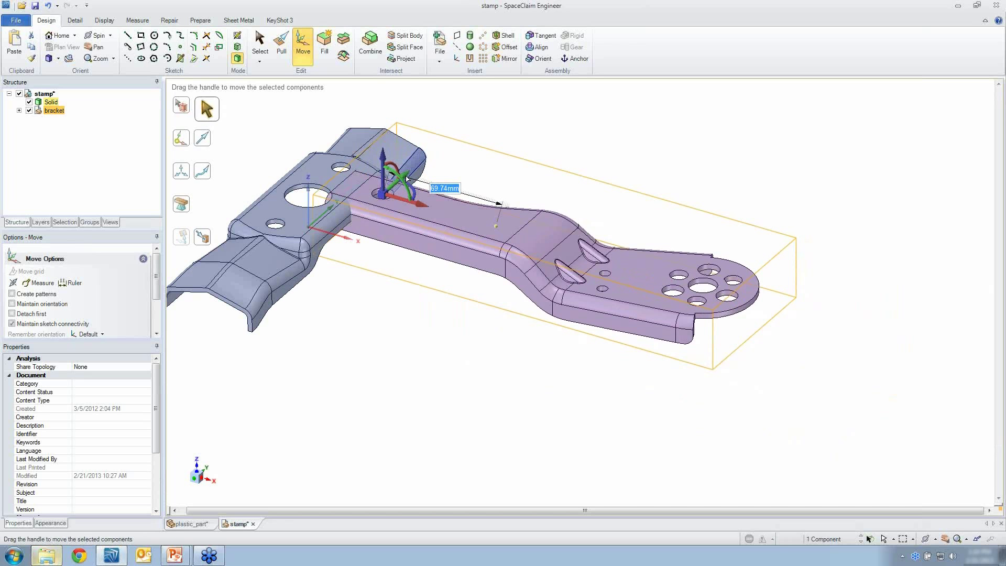
# Move the bracket along its axis until its forked end overlaps the stamp near the large hole.
pyautogui.click(315, 192)
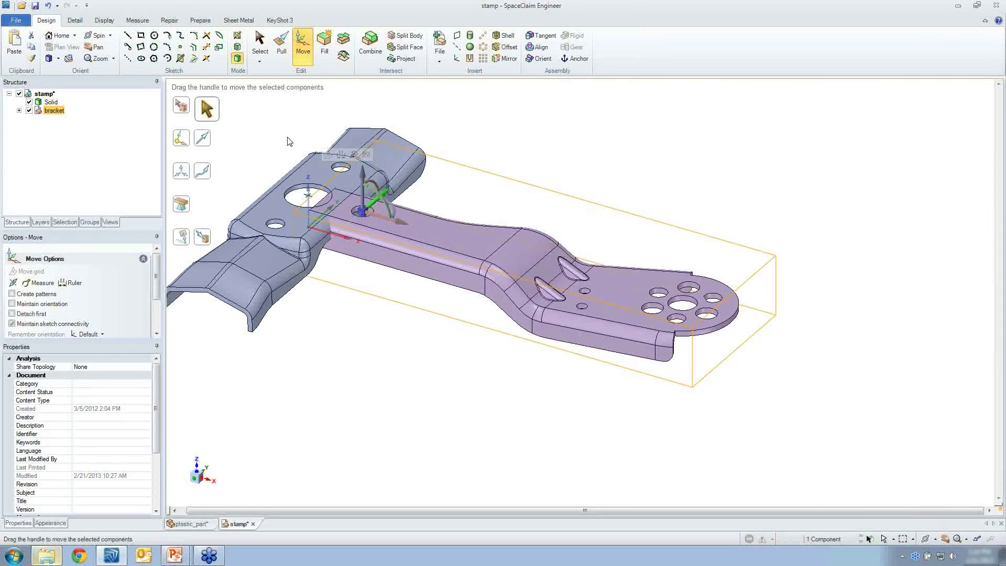
pyautogui.click(499, 196)
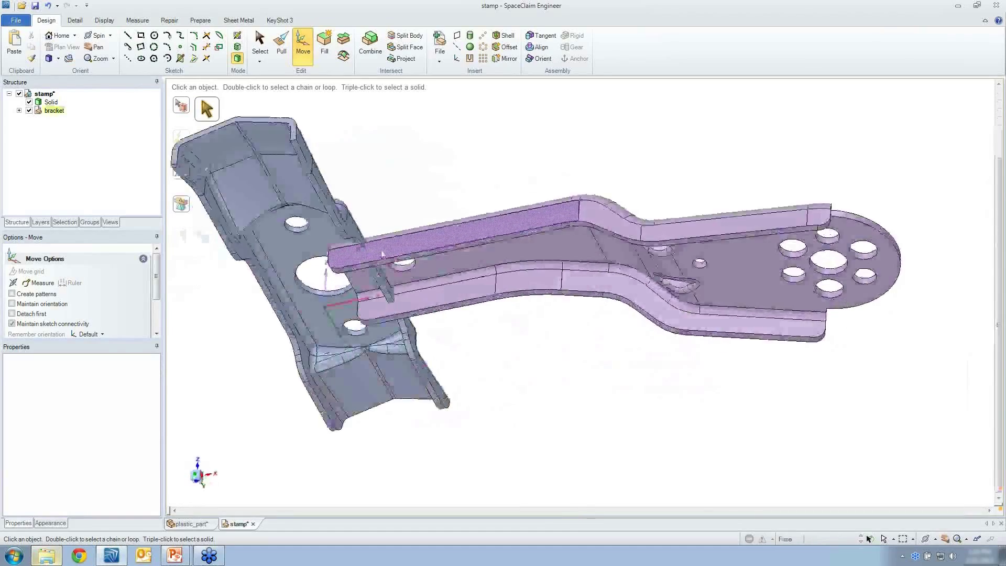
pyautogui.scroll(3)
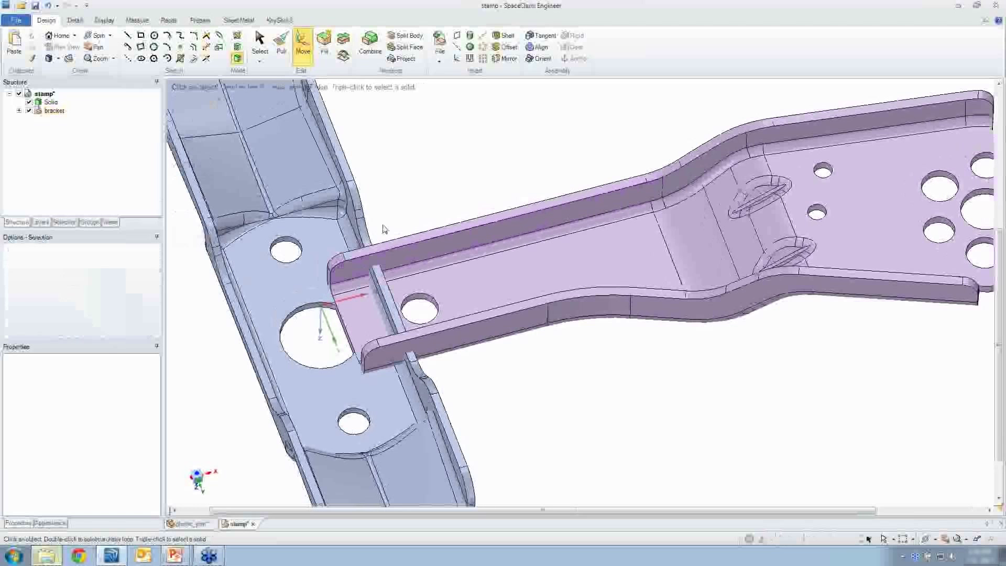
pyautogui.click(260, 43)
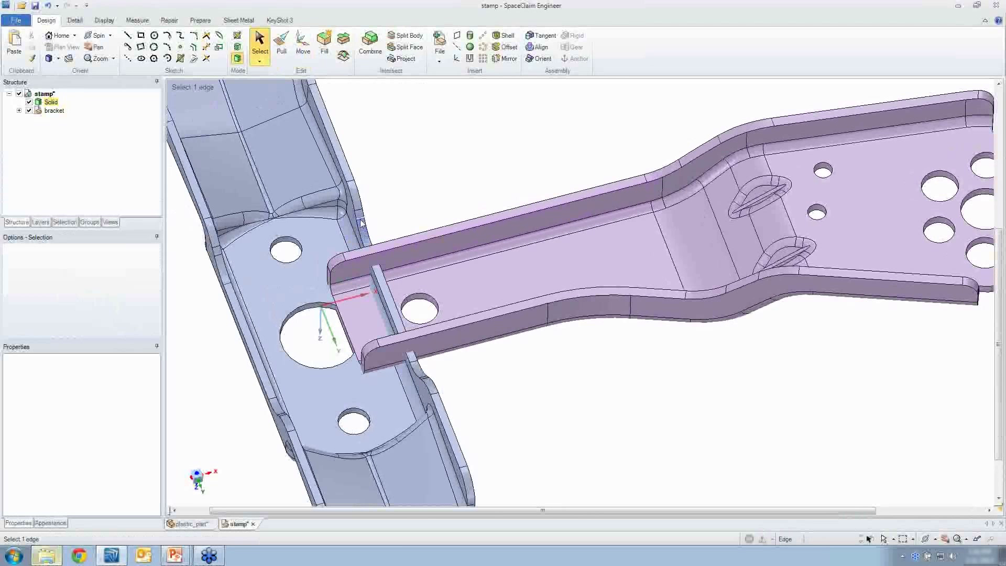
pyautogui.click(361, 221)
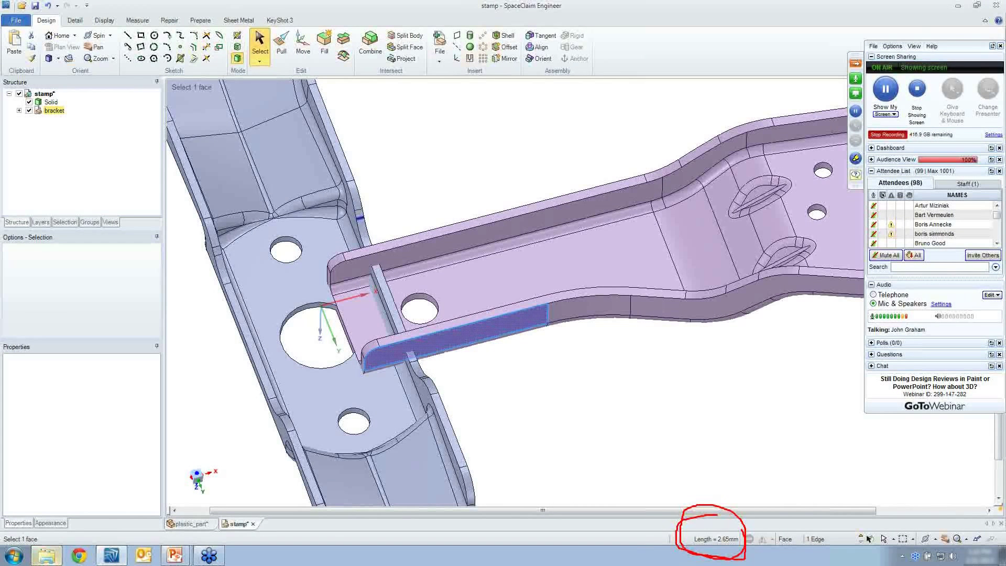
pyautogui.moveTo(472, 367)
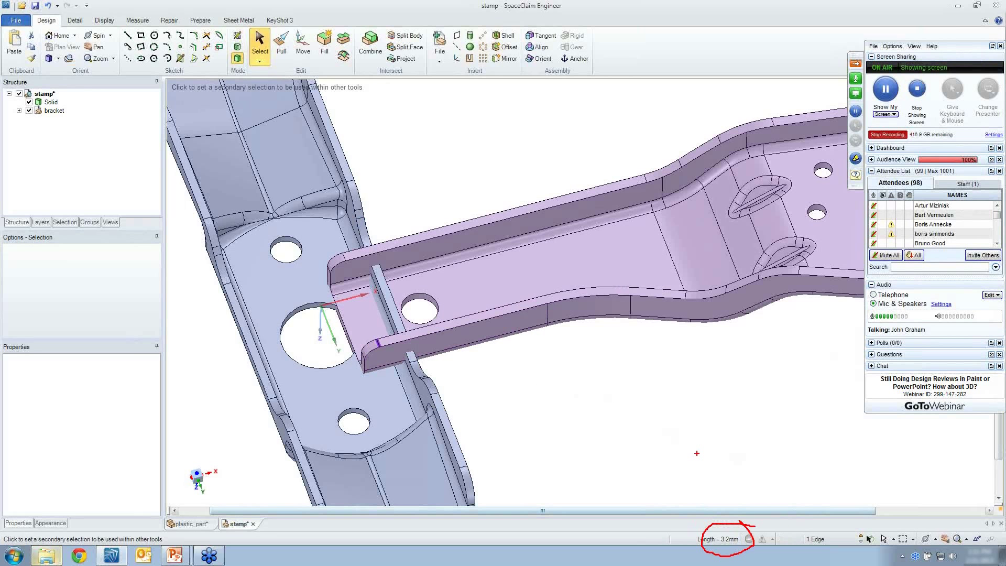
pyautogui.moveTo(628, 400)
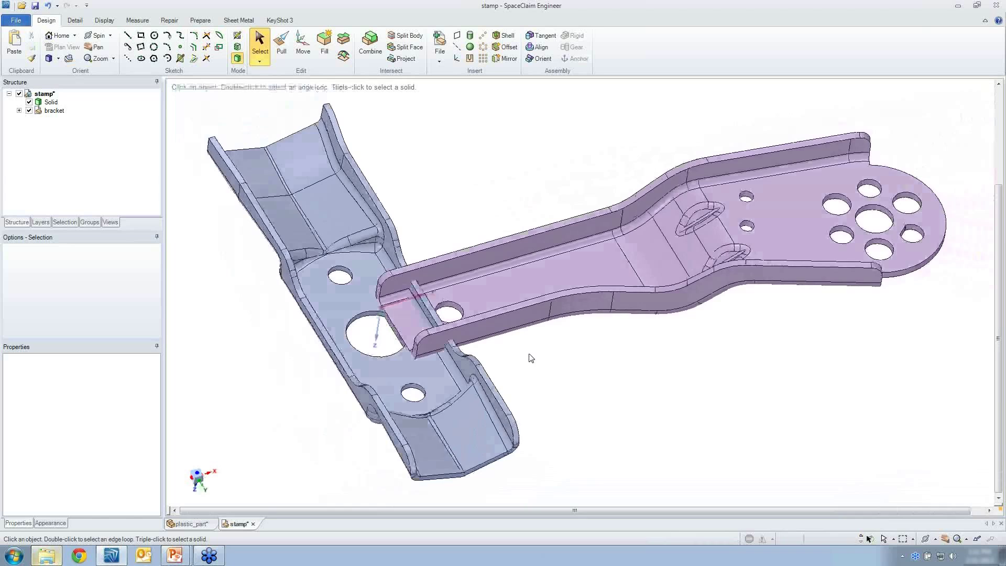
# Copy all bracket faces, paste them as a Surface, and hide the bracket.
pyautogui.click(507, 329)
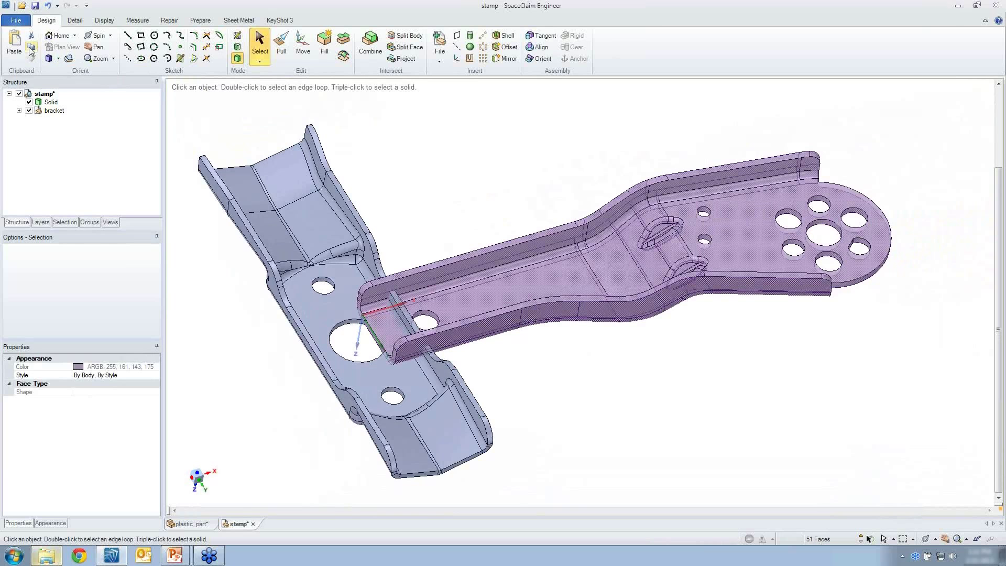
pyautogui.click(51, 103)
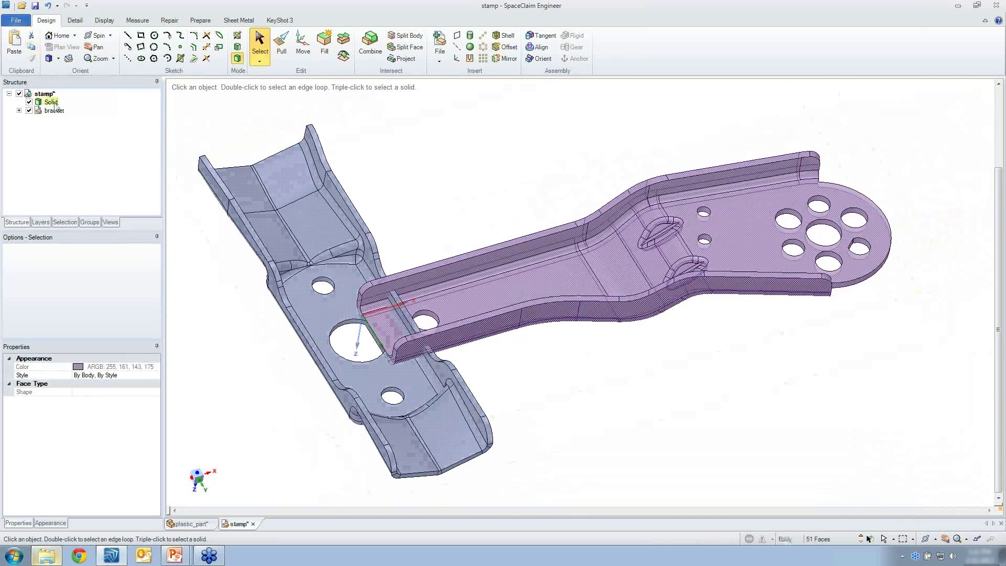
pyautogui.rightClick(54, 111)
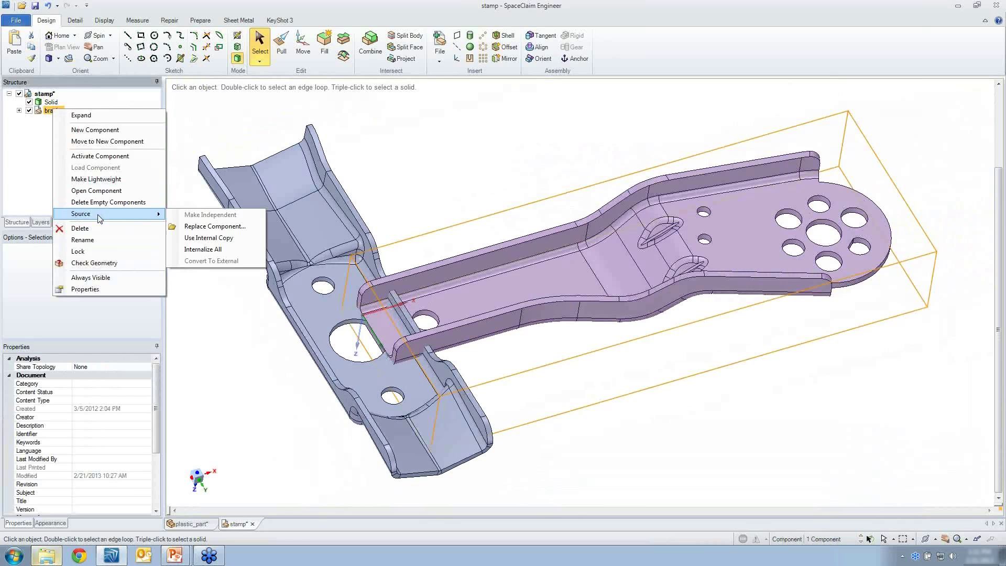
pyautogui.moveTo(203, 249)
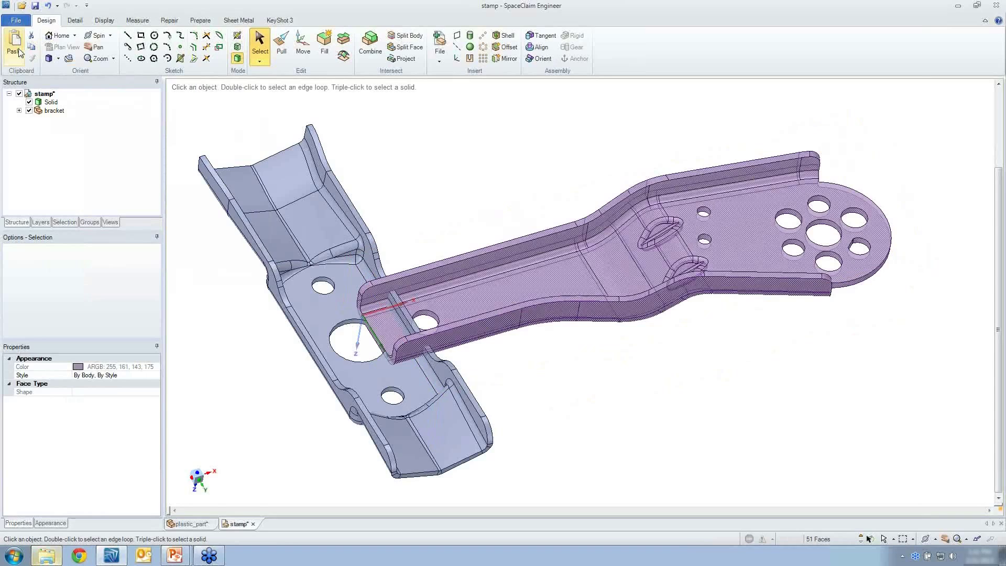
pyautogui.click(54, 110)
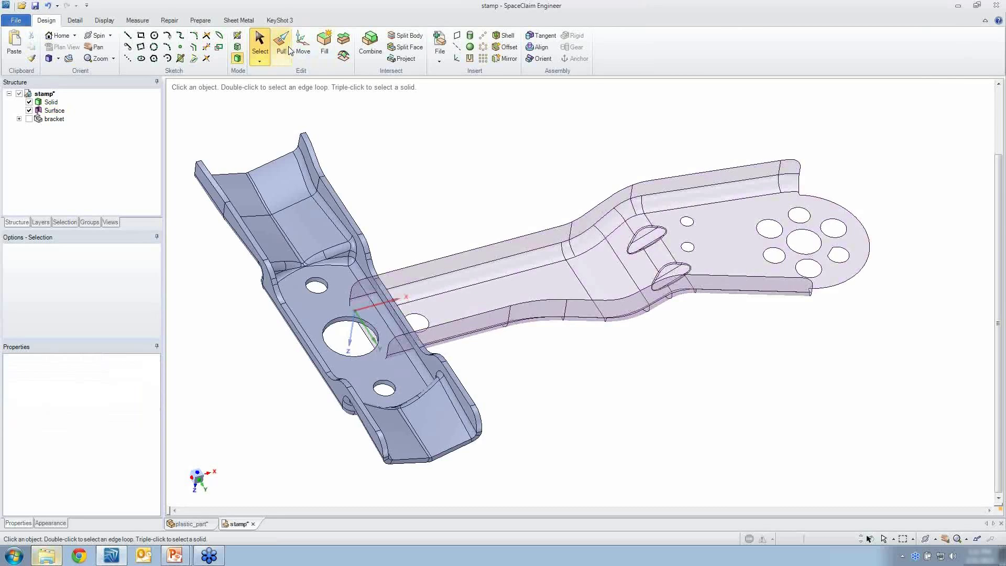
# Thicken the pasted bracket surface into the stamp Solid with Pull and delete the bracket component.
pyautogui.click(281, 46)
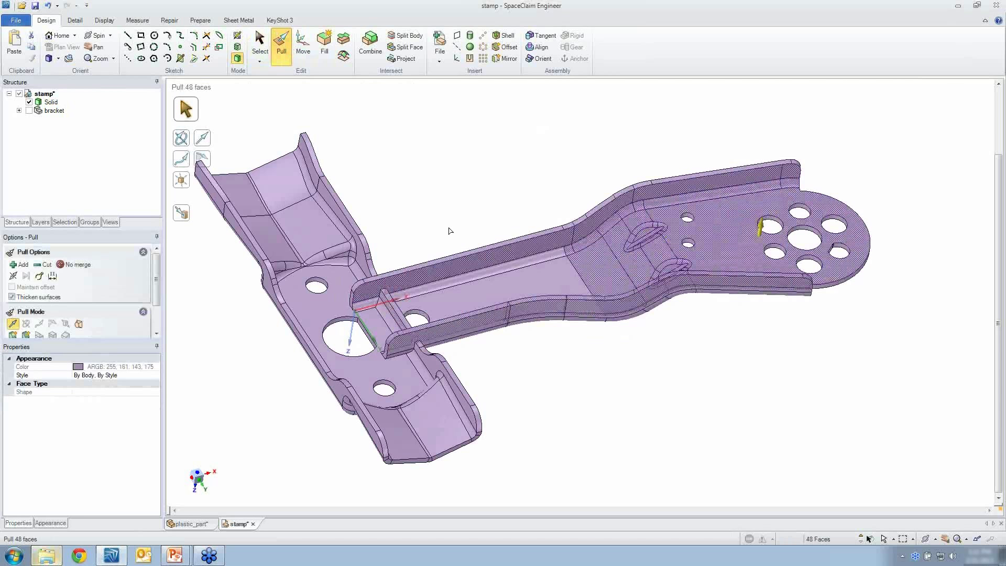
pyautogui.click(449, 231)
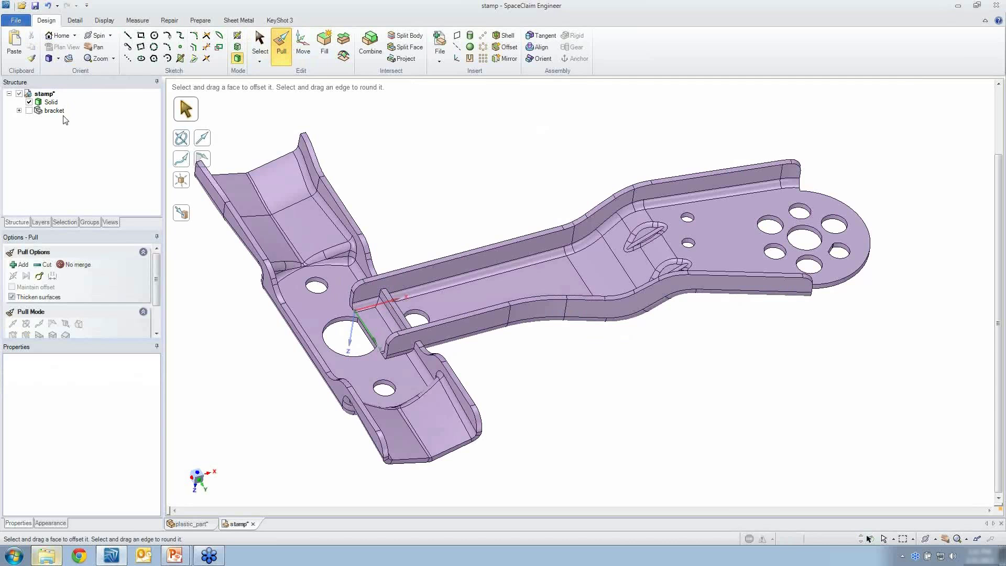
pyautogui.rightClick(53, 111)
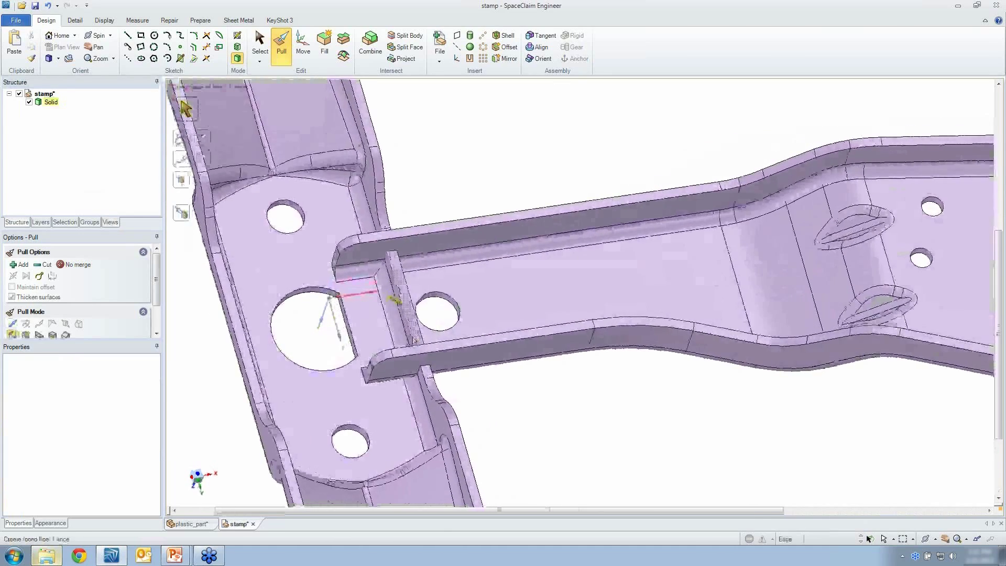
# Fill away the leftover rib and its 5 mm round faces at the wall end.
pyautogui.click(260, 46)
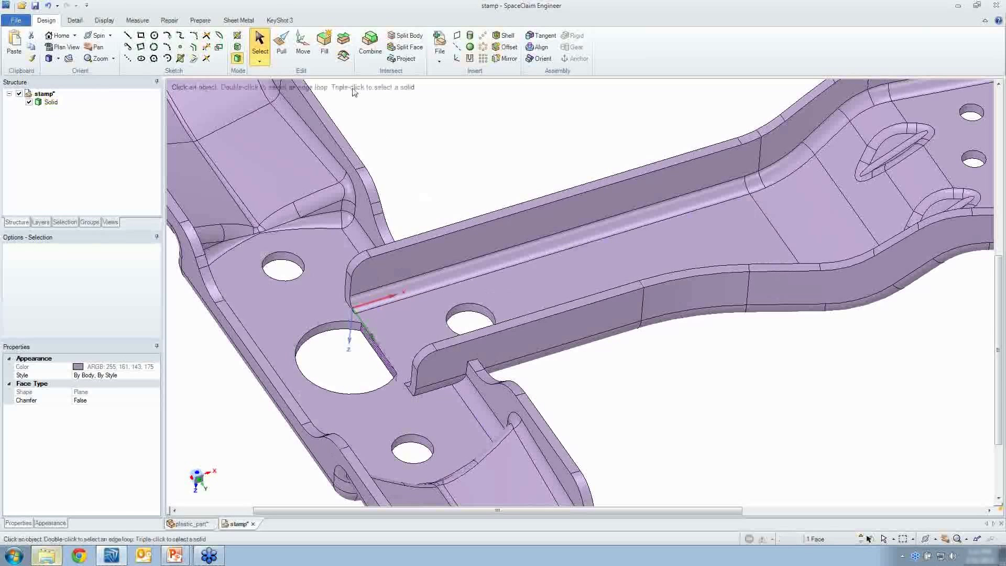
pyautogui.click(324, 40)
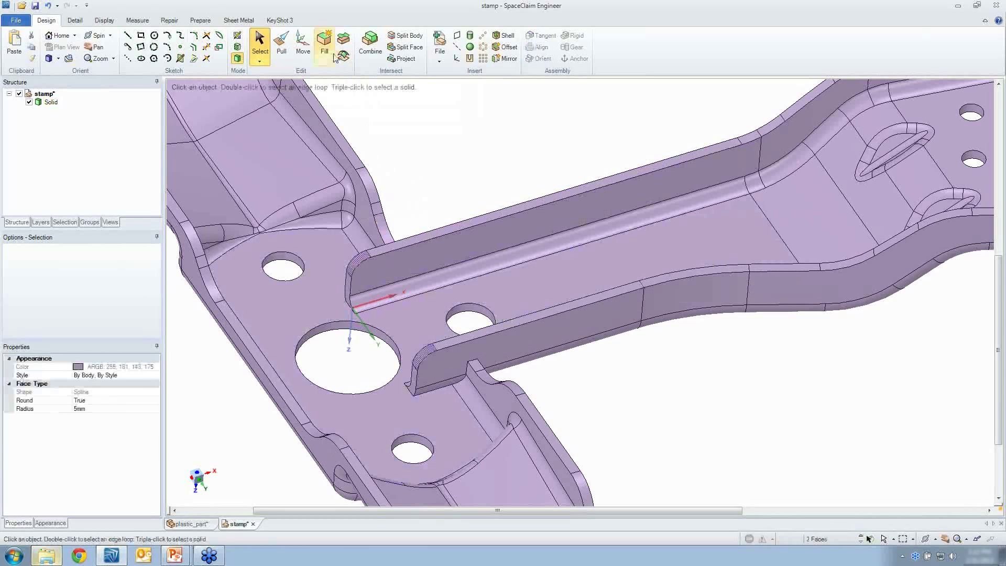
pyautogui.click(397, 189)
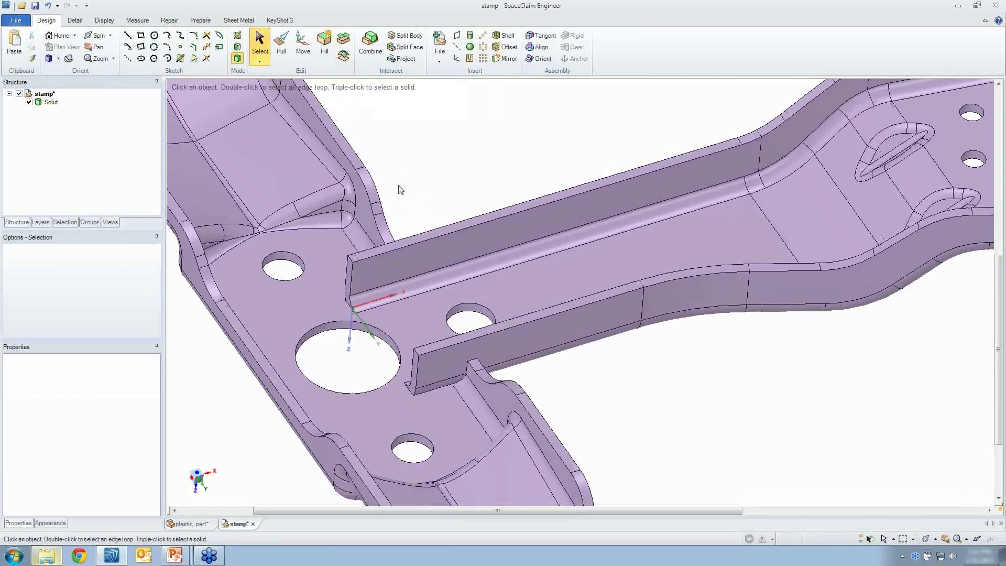
pyautogui.click(348, 269)
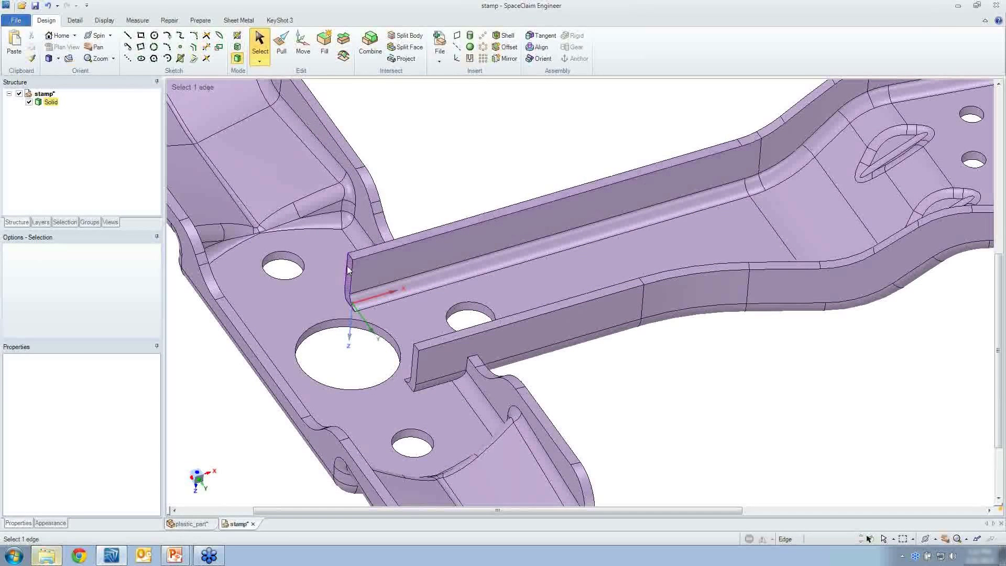
# Pull the bracket wall's end face out into a new Surface over the stamp's flat face.
pyautogui.click(281, 45)
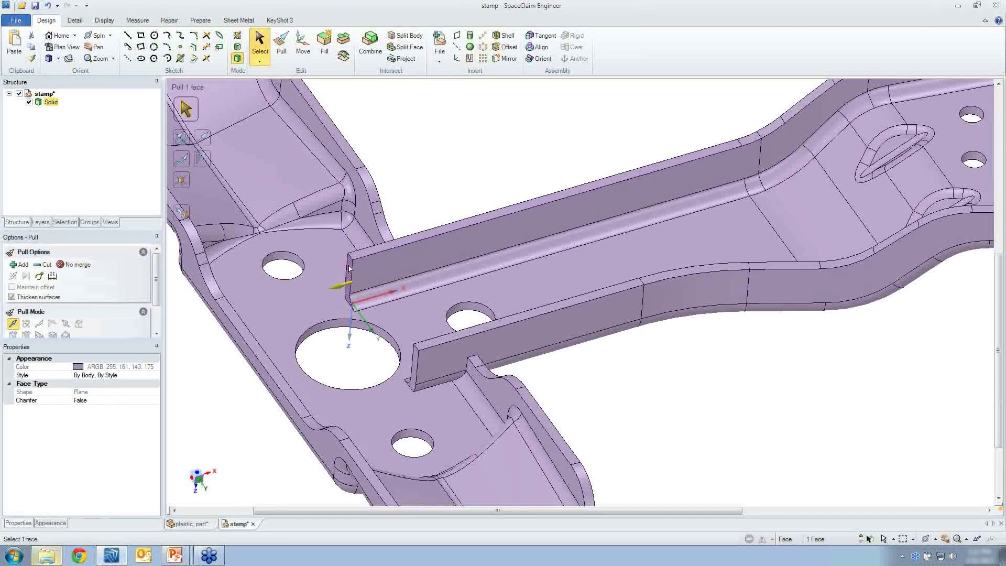
pyautogui.click(281, 43)
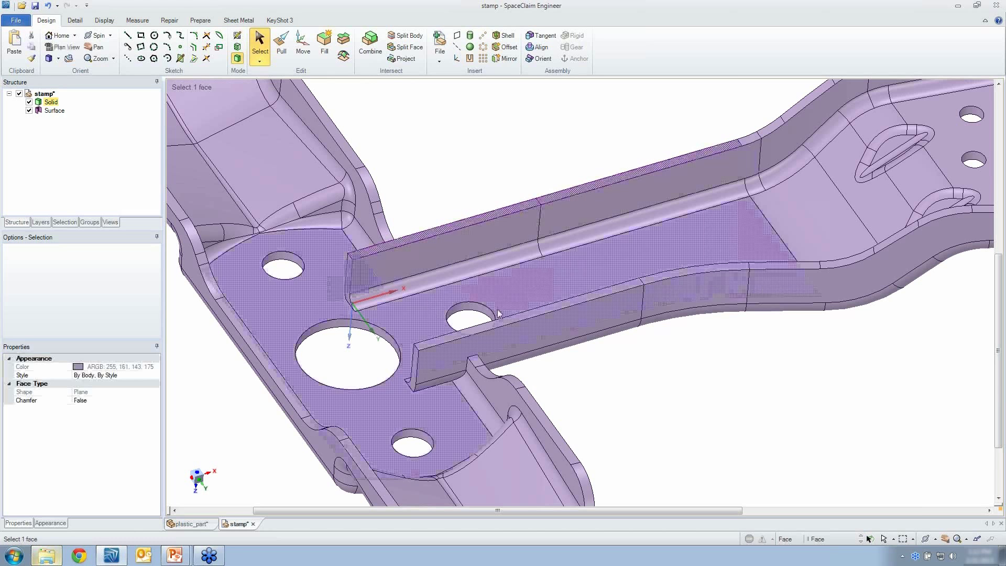
pyautogui.click(497, 314)
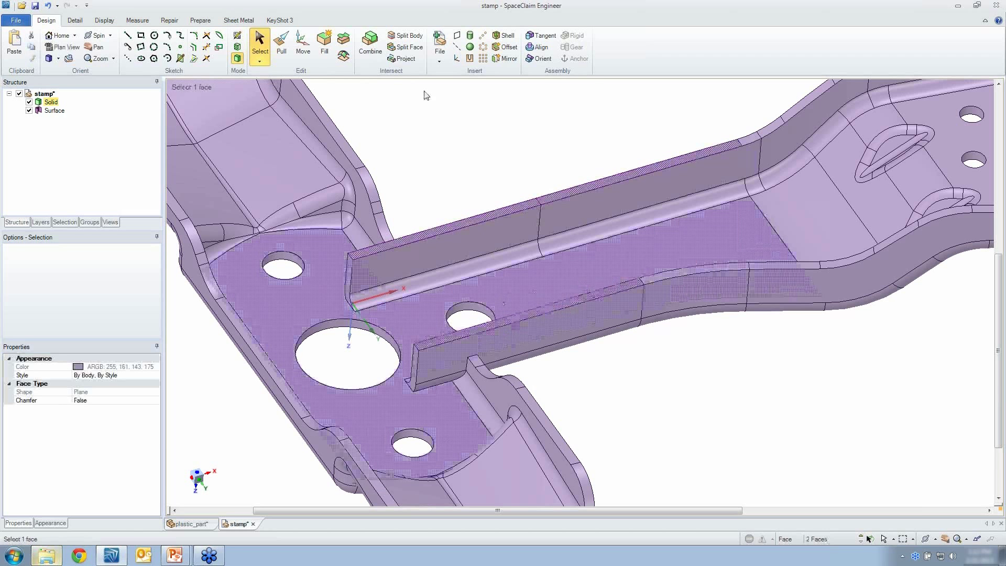
# Split the long wall faces partway along and lower their far sections into a step.
pyautogui.click(406, 46)
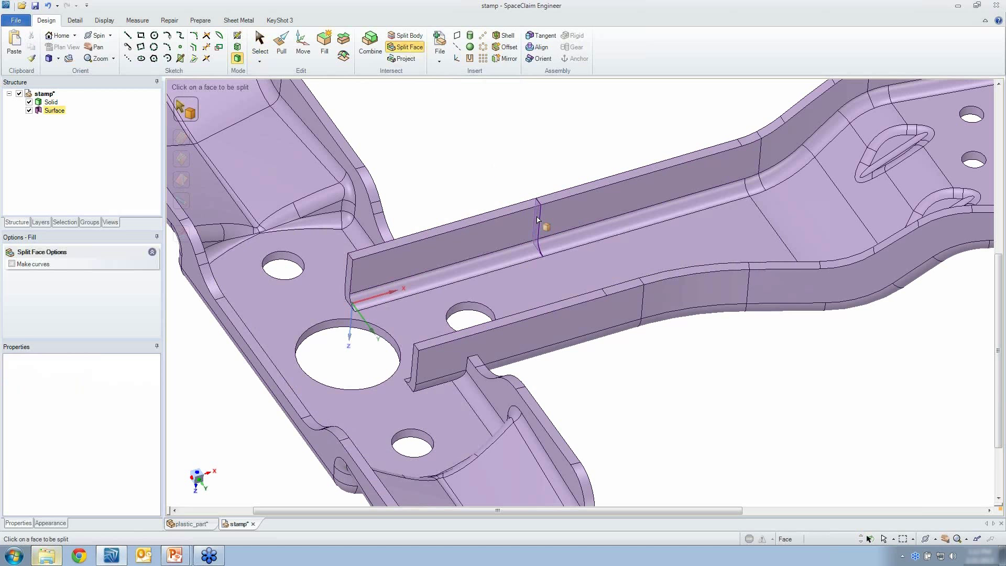
pyautogui.click(281, 46)
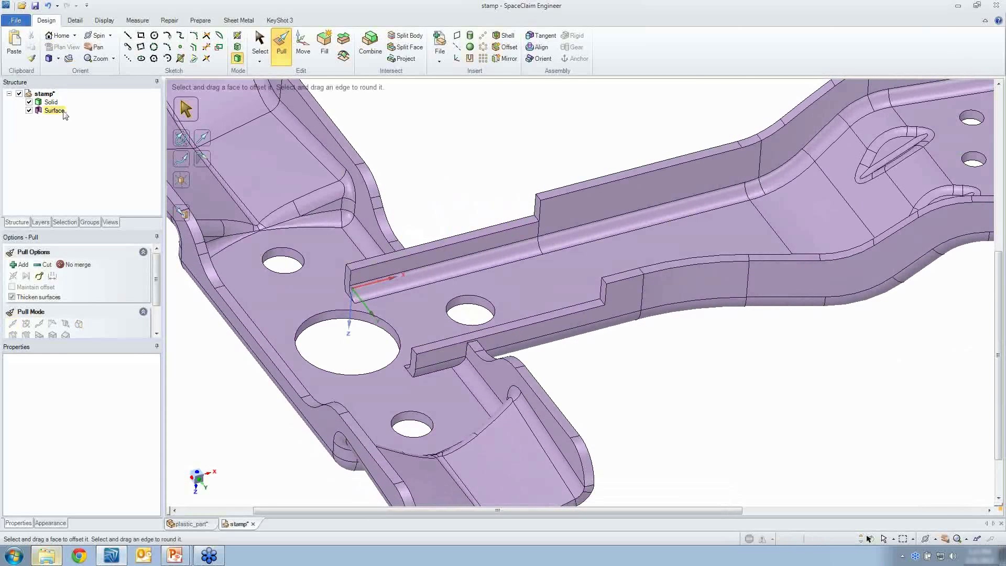
# Delete the leftover Surface body from the Structure tree.
pyautogui.rightClick(53, 109)
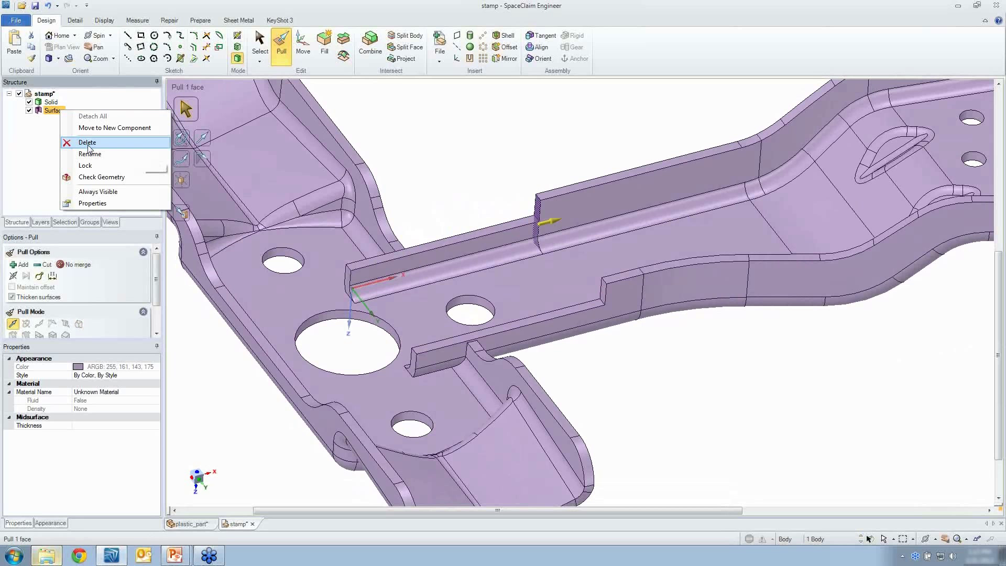
pyautogui.moveTo(86, 143)
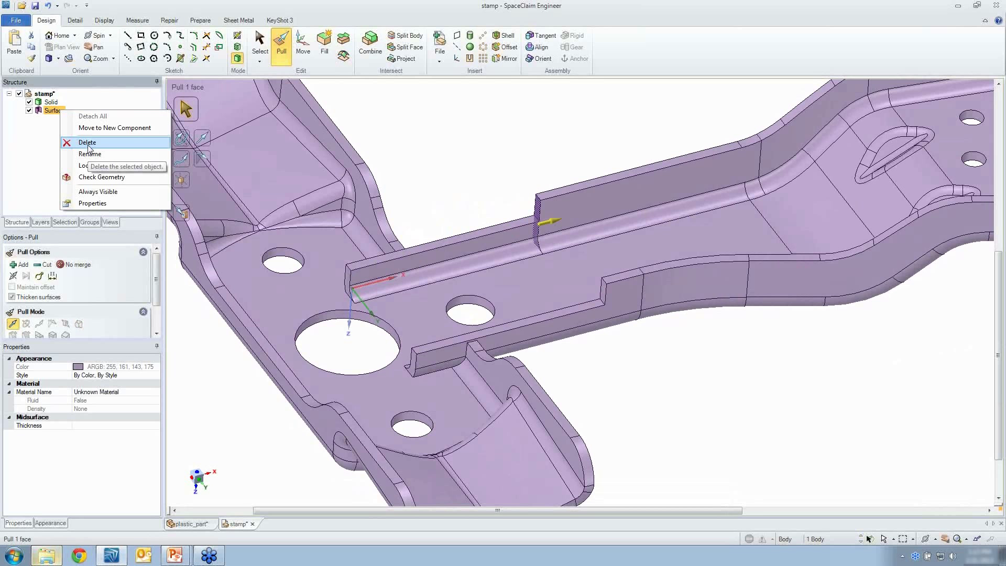
pyautogui.click(87, 142)
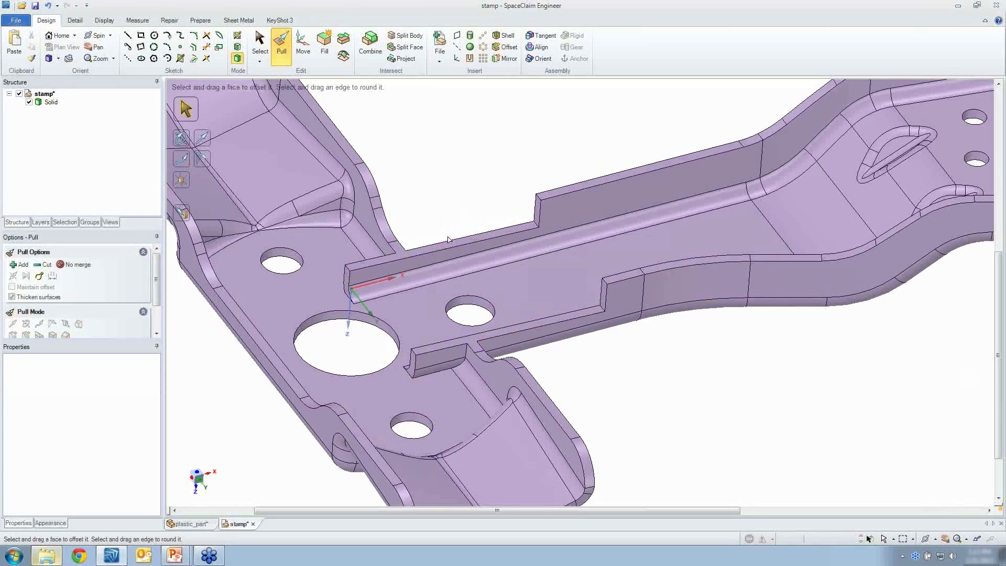
# Angle the two wall step faces with Move and round their four edges at about 4.56 mm.
pyautogui.click(642, 192)
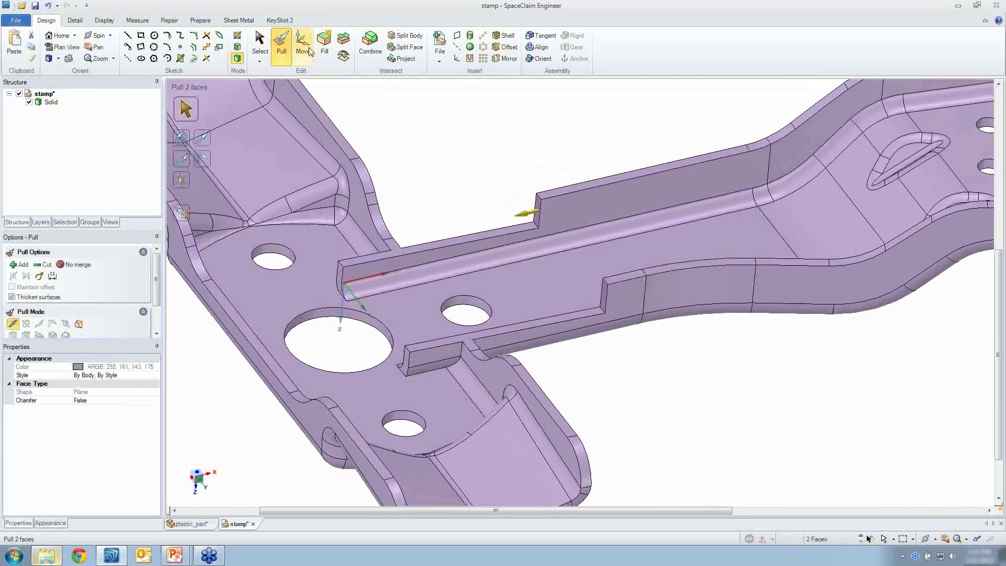
pyautogui.click(301, 47)
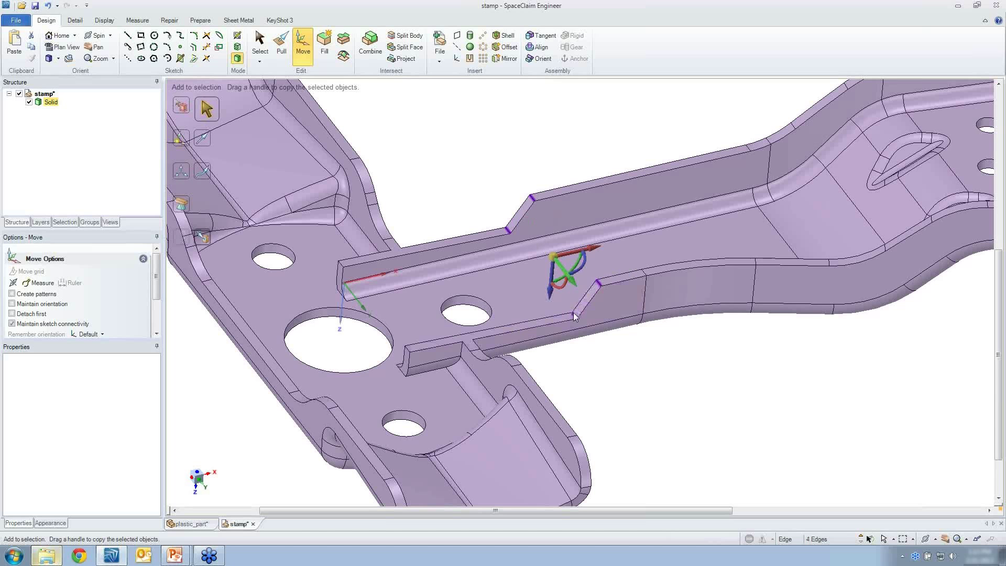
pyautogui.click(281, 45)
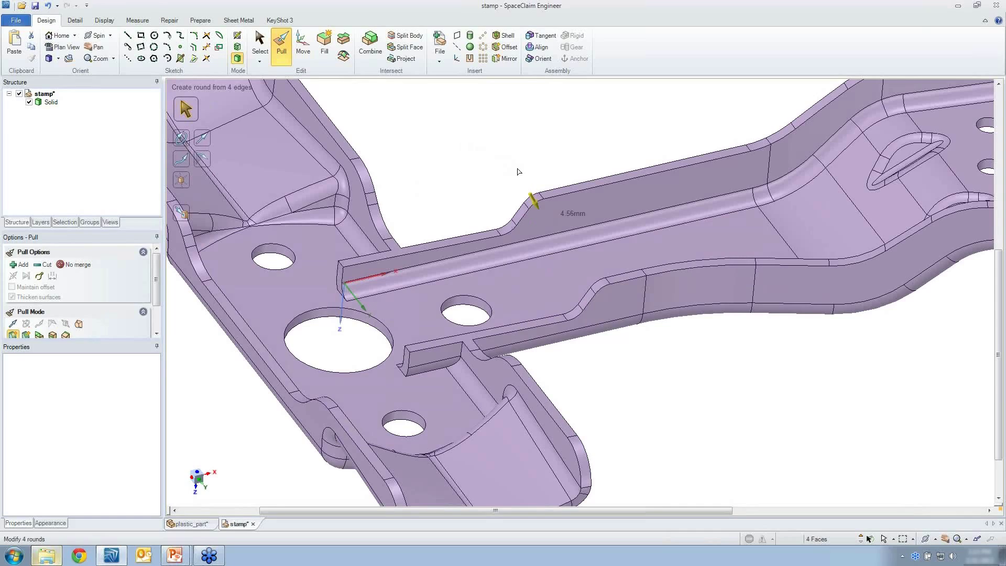
pyautogui.click(260, 45)
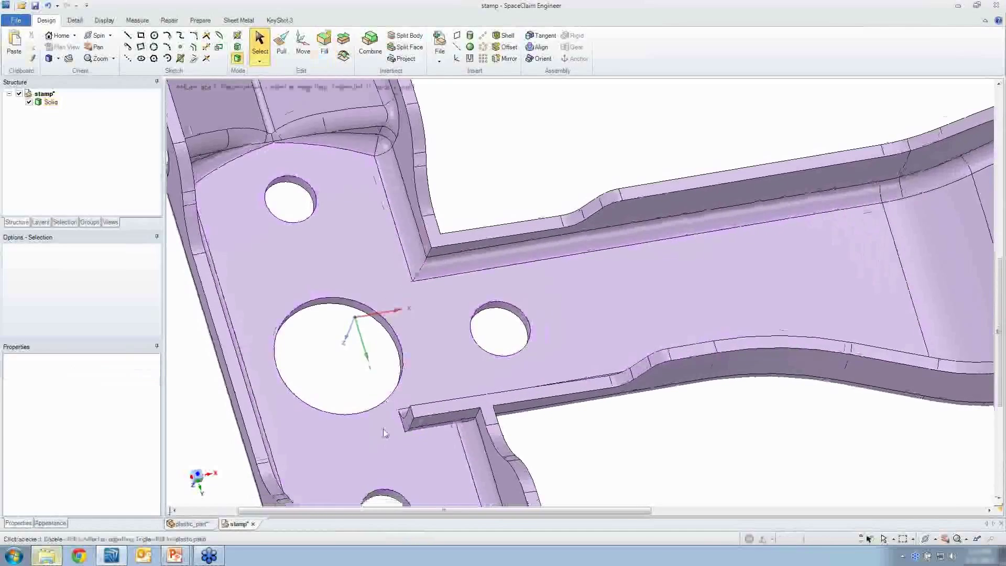
# Fill away the short wall stub beside the large hole, then clear the selection.
pyautogui.click(372, 154)
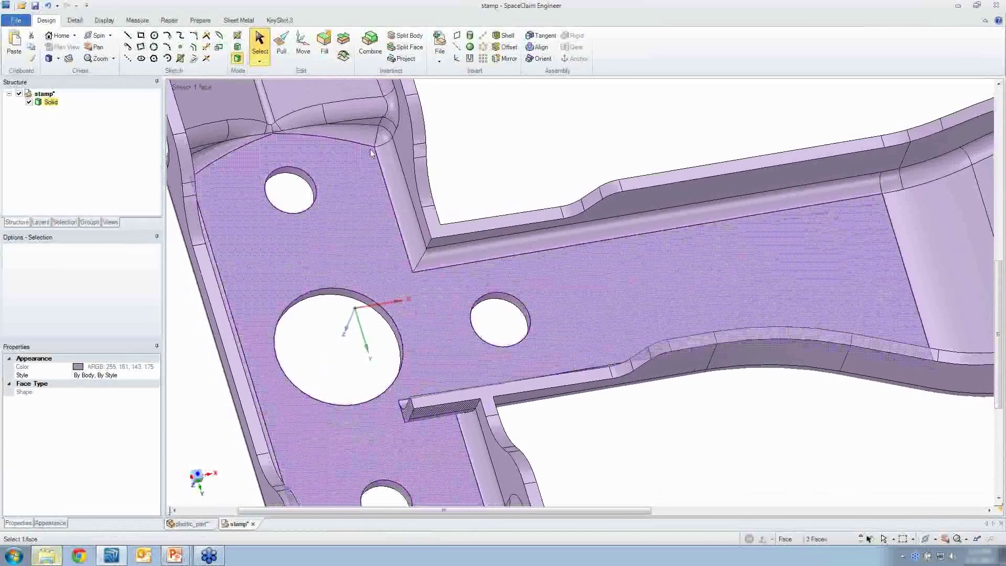
pyautogui.click(482, 154)
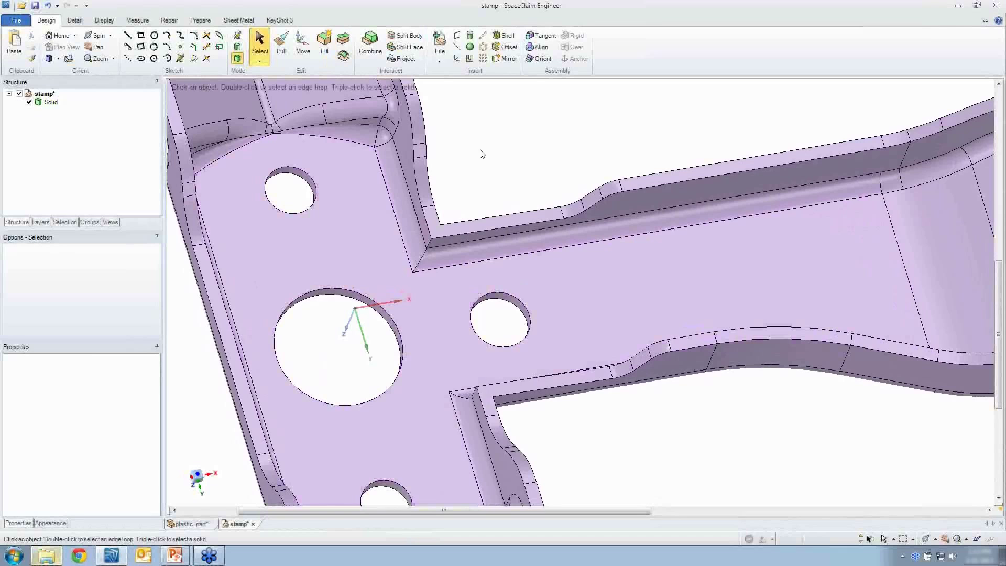
pyautogui.moveTo(478, 168)
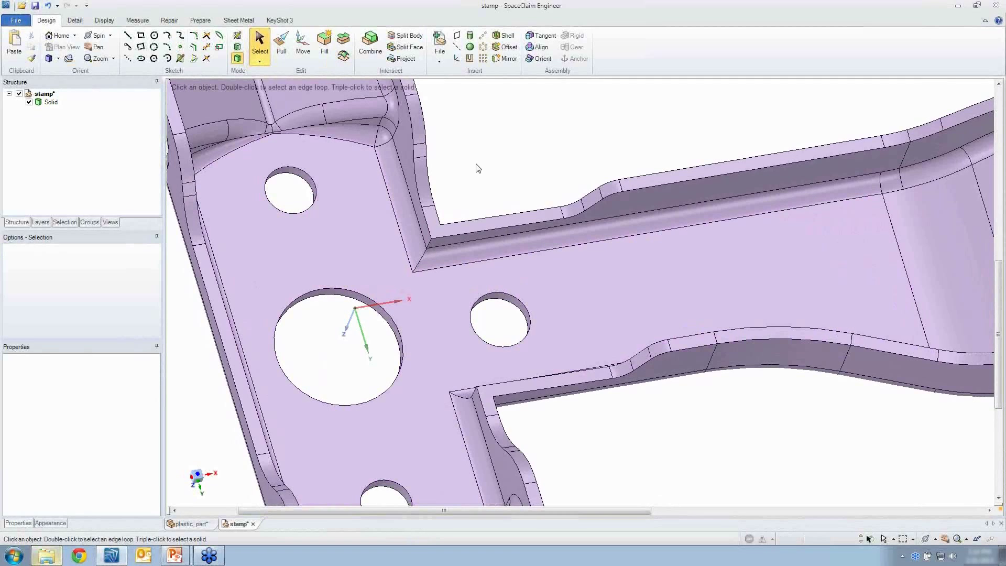
pyautogui.click(706, 179)
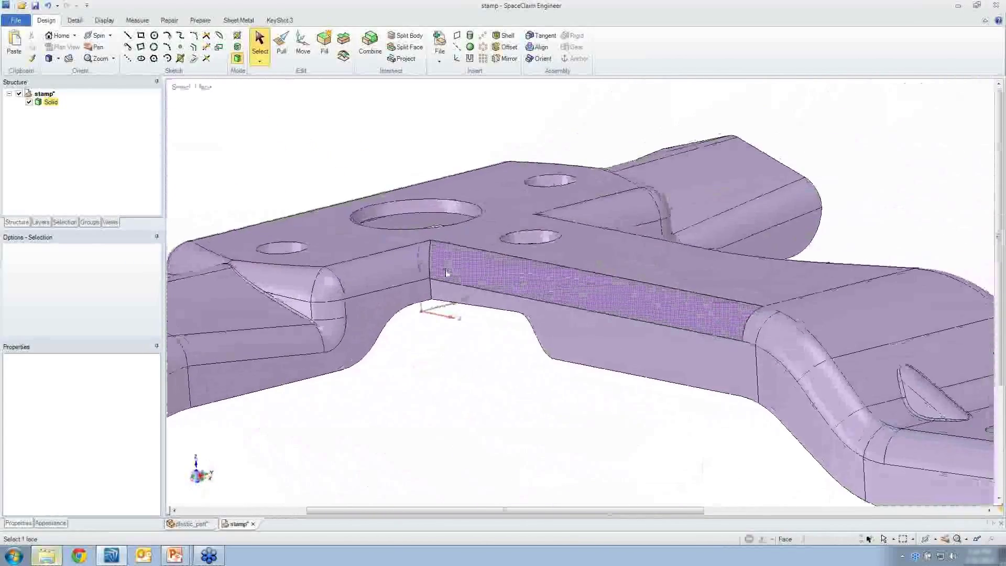
# Round the two inside corner edges where the wall meets the flange, about 7.65 mm radius.
pyautogui.click(281, 39)
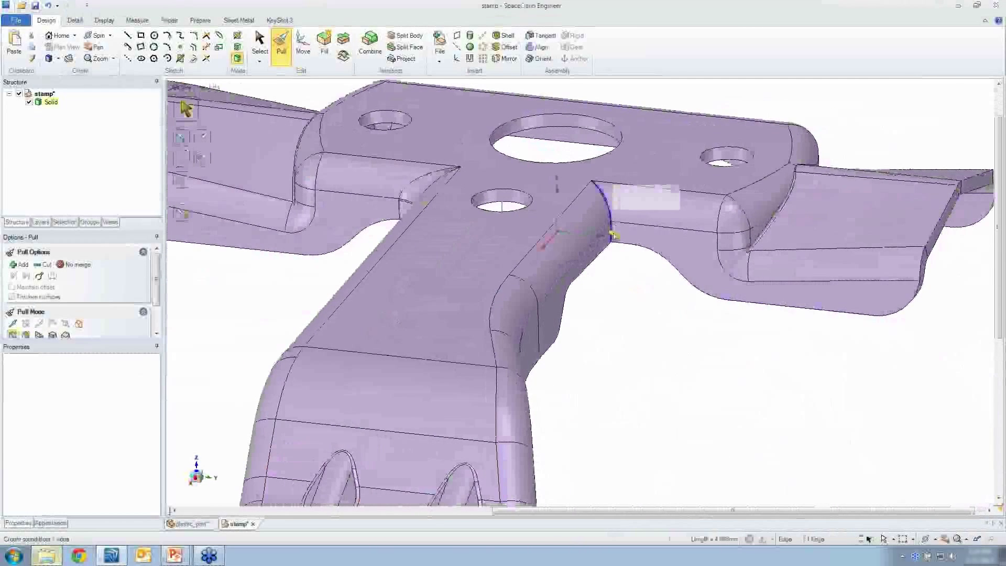
pyautogui.click(648, 222)
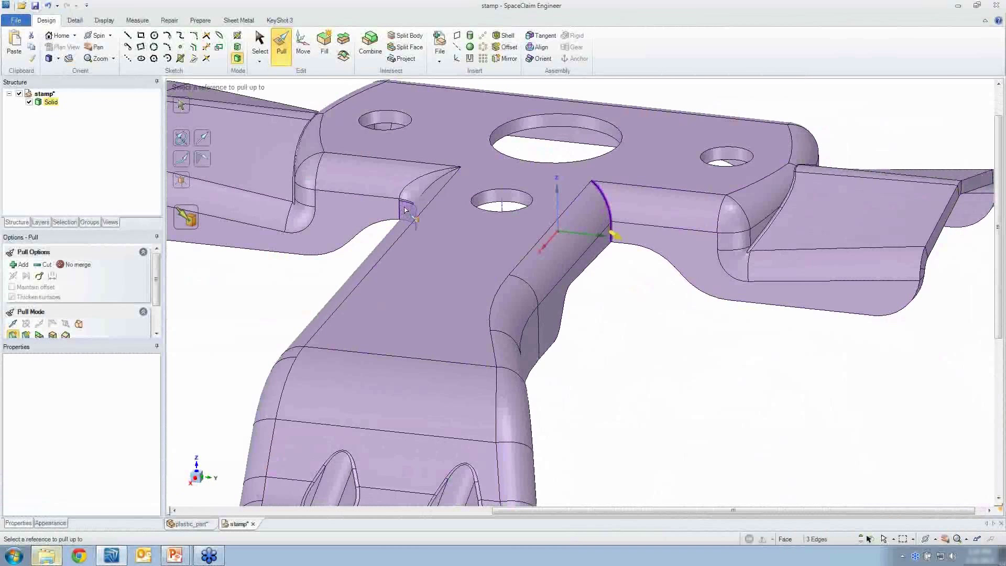
pyautogui.click(603, 206)
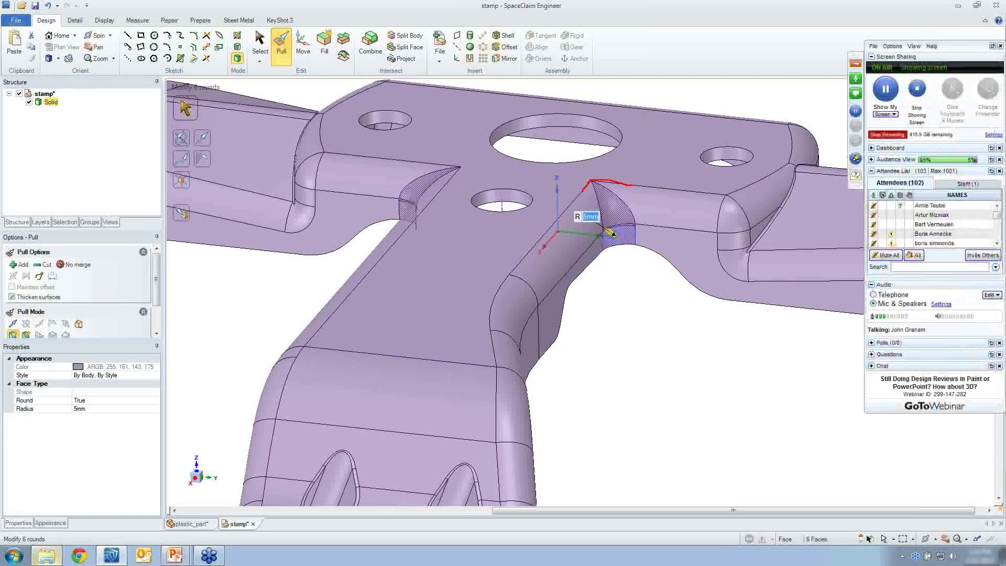
pyautogui.moveTo(612, 282)
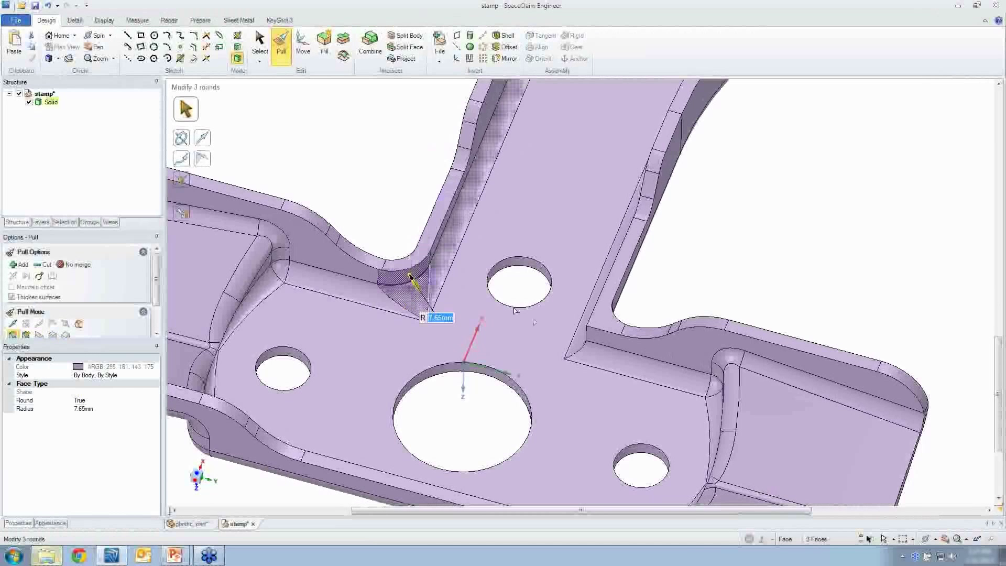
# Round the opposite inside corner and set the round to Sweep Around Corner.
pyautogui.click(580, 337)
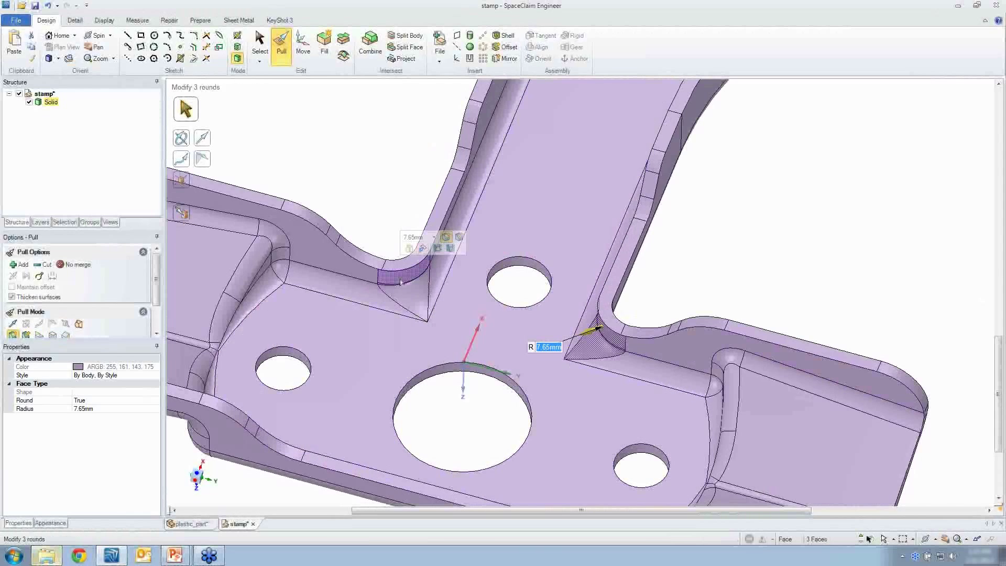
pyautogui.click(418, 288)
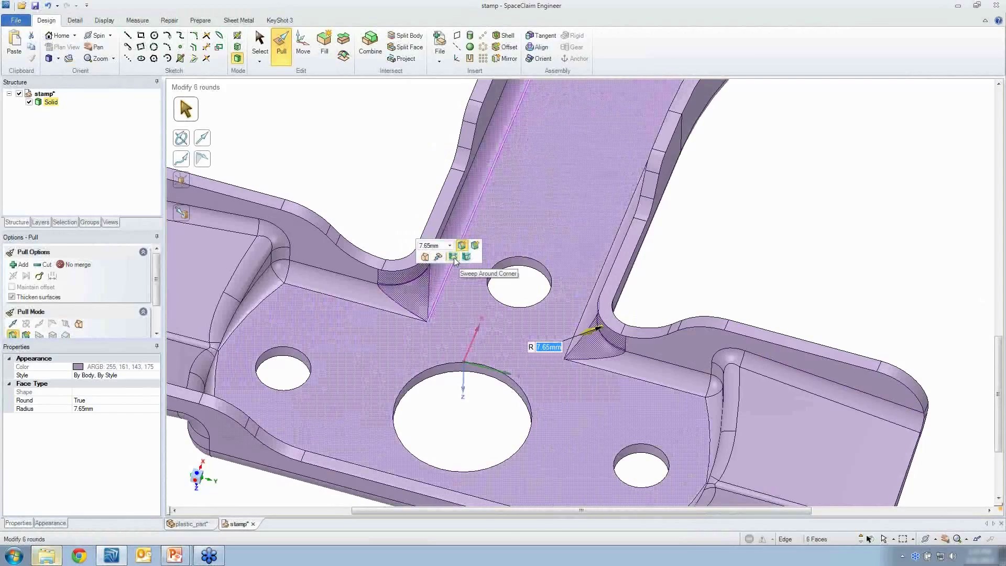
pyautogui.click(453, 257)
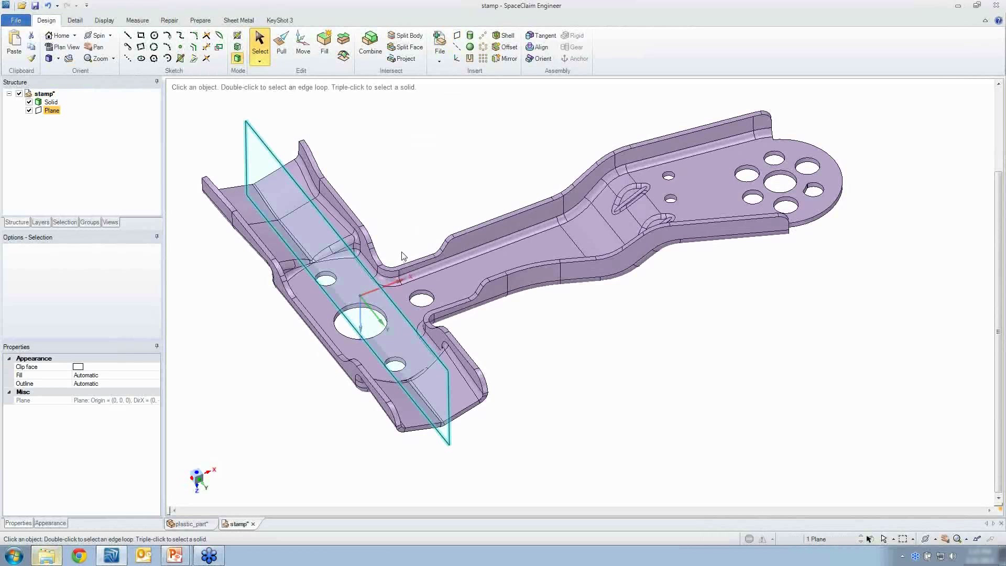
# Move the plane to the far end, cut the solid with Combine, then delete the plane.
pyautogui.click(302, 47)
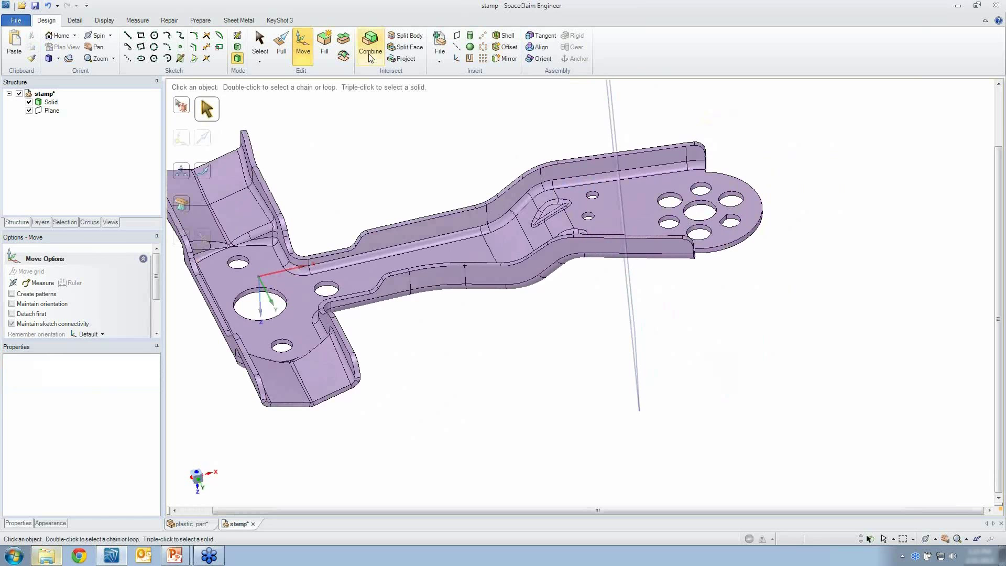
pyautogui.click(370, 46)
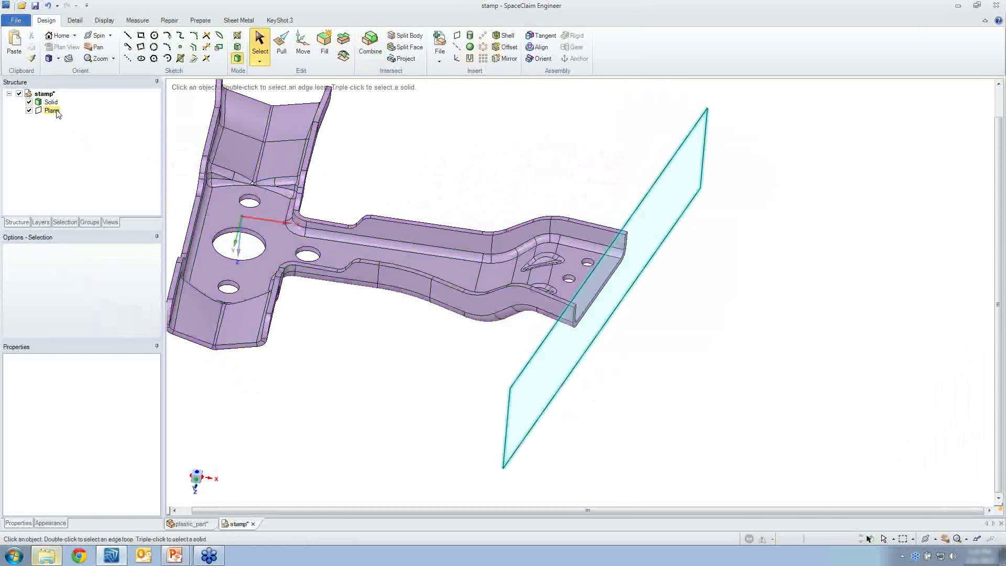
pyautogui.click(29, 111)
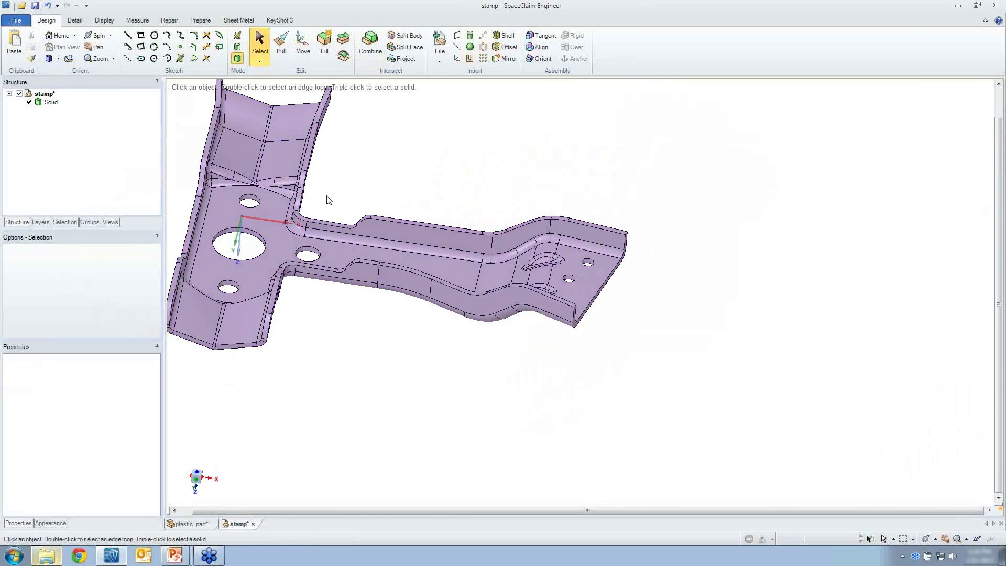